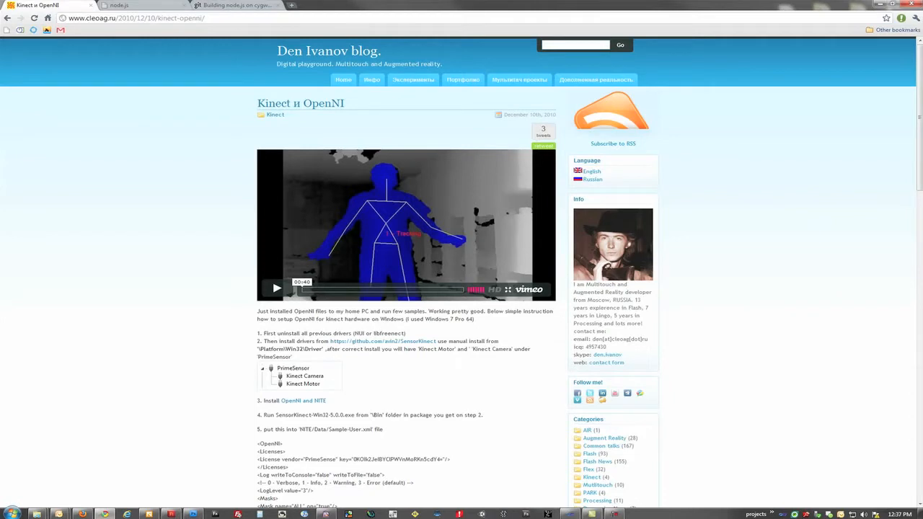
Scroll down through the Kinect и OpenNI setup post on Den Ivanov's blog.
{"action": "scroll", "scroll_direction": "down", "scroll_amount": 3}
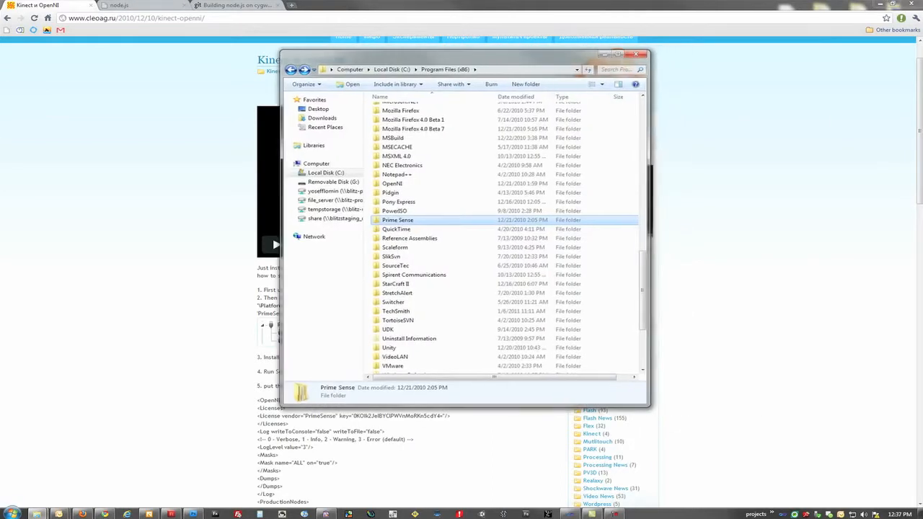
Reach the Prime Sense NITE Samples folder in Explorer, then minimize it back to the blog post.
{"action": "double_click", "coordinate": [398, 219]}
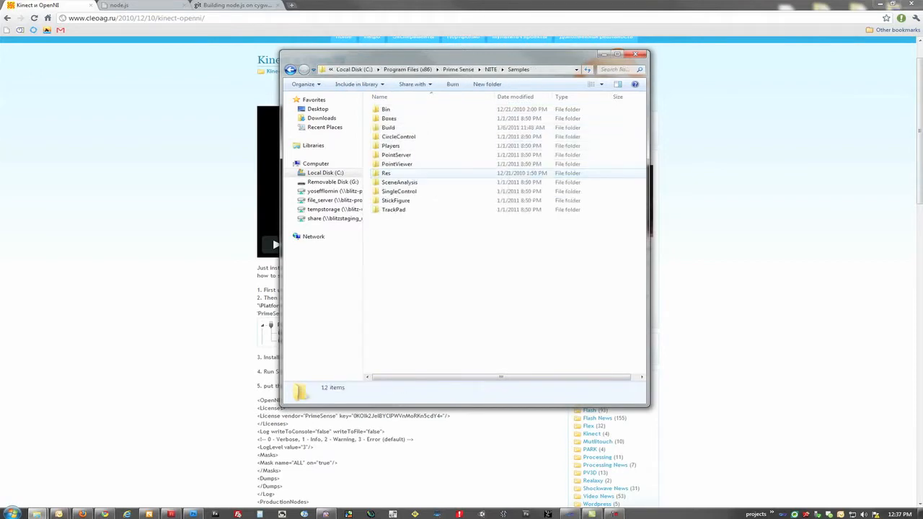
{"action": "key", "text": "ctrl+a"}
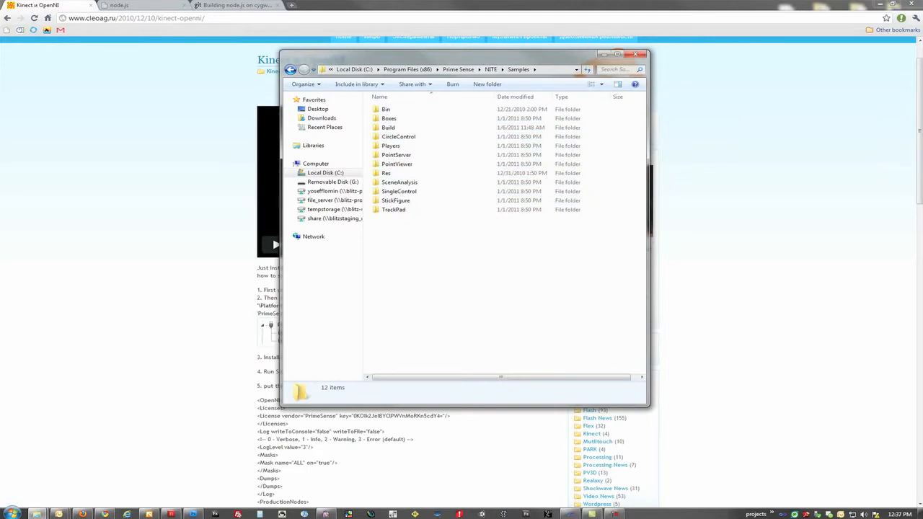
{"action": "left_click", "coordinate": [393, 209]}
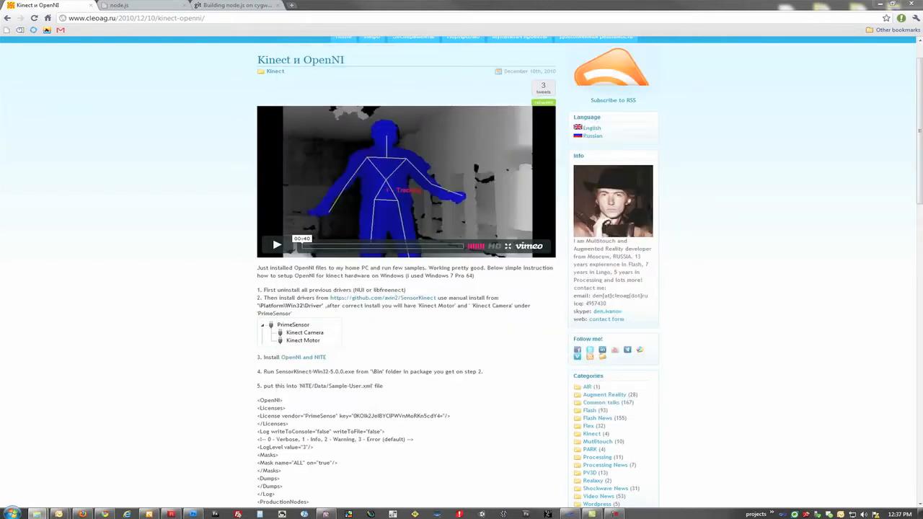
Read the GitHub wiki guide 'Building node.js on Cygwin (Windows)', then move to the nodejs.org page.
{"action": "left_click", "coordinate": [231, 5]}
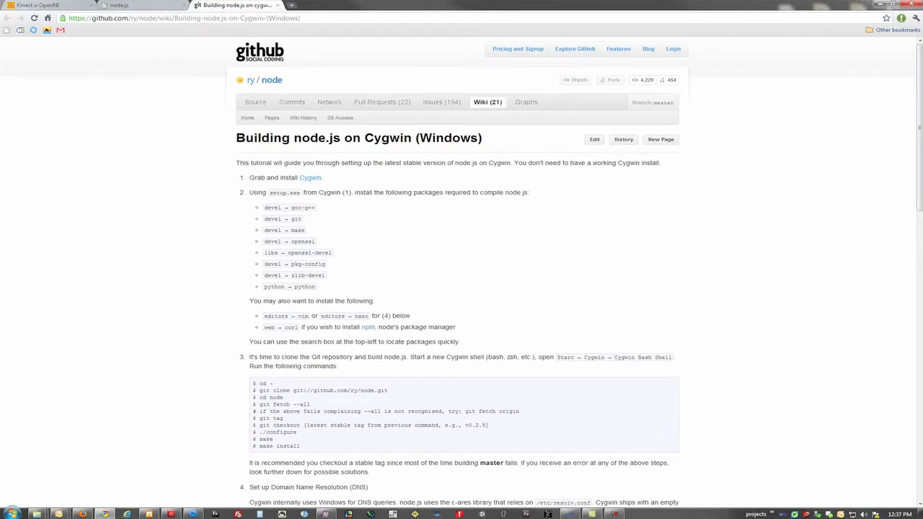
{"action": "scroll", "scroll_direction": "down", "scroll_amount": 3}
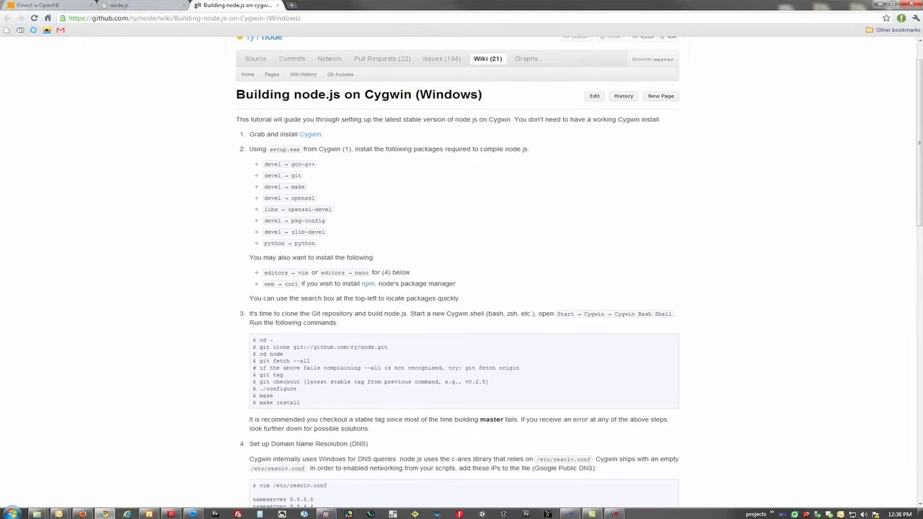
{"action": "left_click_drag", "start_coordinate": [263, 164], "coordinate": [324, 231]}
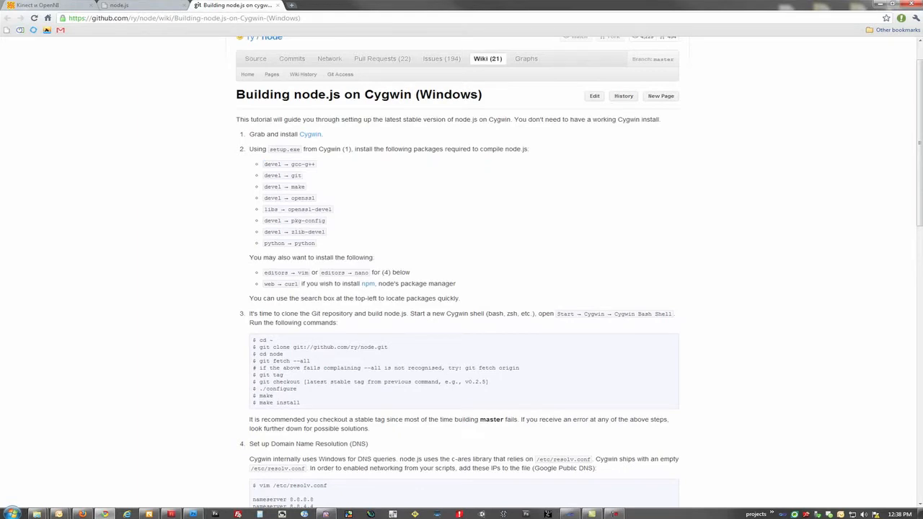
{"action": "left_click", "coordinate": [119, 6]}
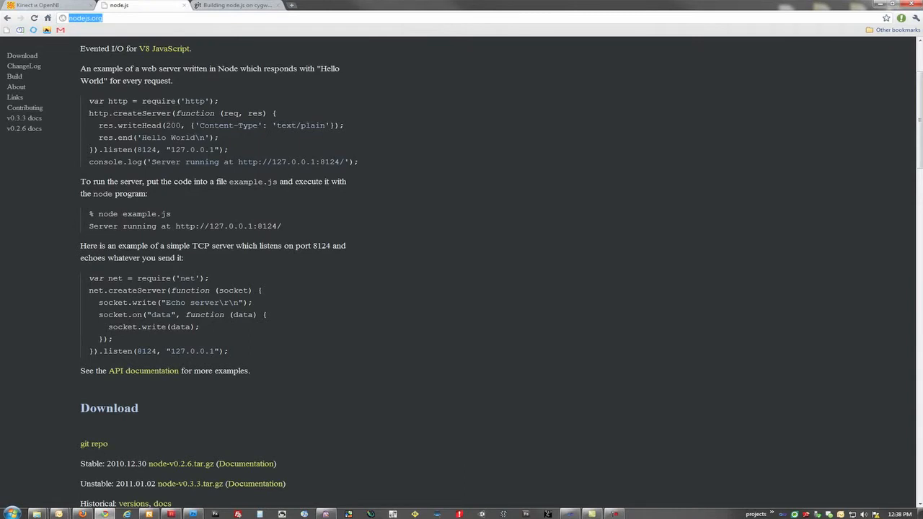
Review nodejs.org's TCP echo server example and downloads, then bring up the SingleControl NITE sample.
{"action": "scroll", "scroll_direction": "down", "scroll_amount": 3}
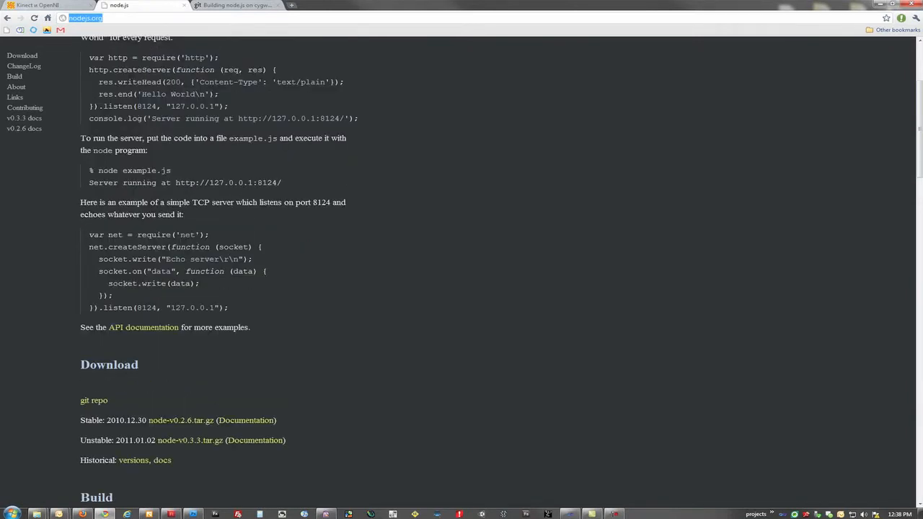
{"action": "left_click_drag", "start_coordinate": [90, 234], "coordinate": [227, 307]}
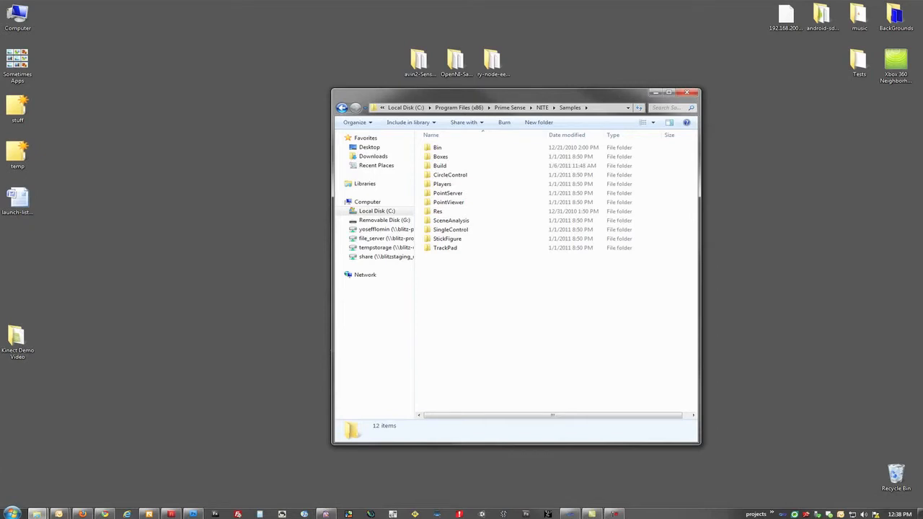
{"action": "double_click", "coordinate": [450, 229]}
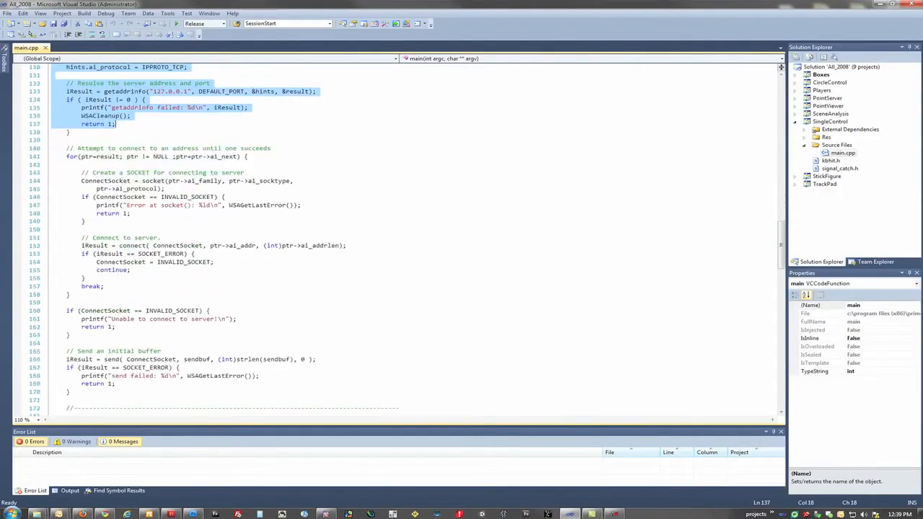
Scroll up through main.cpp's getaddrinfo/connect socket code targeting 127.0.0.1.
{"action": "scroll", "scroll_direction": "up", "scroll_amount": 3}
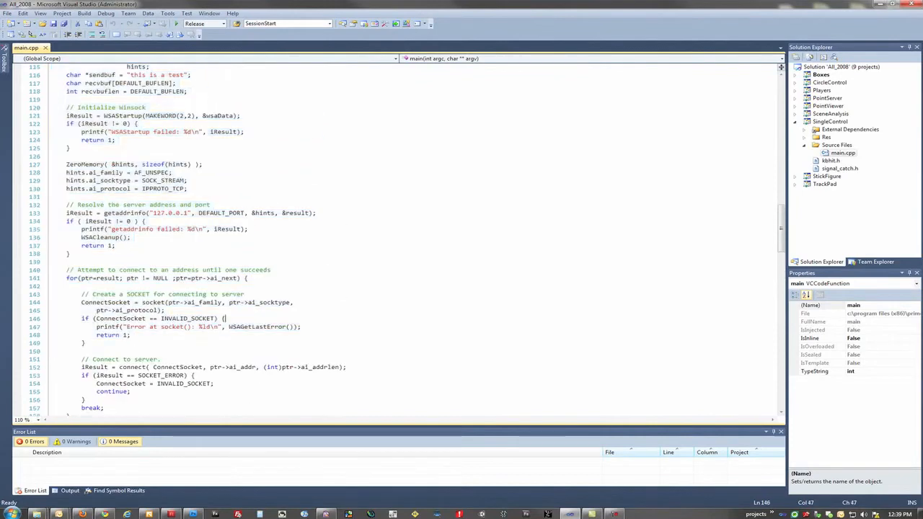
{"action": "scroll", "scroll_direction": "up", "scroll_amount": 3}
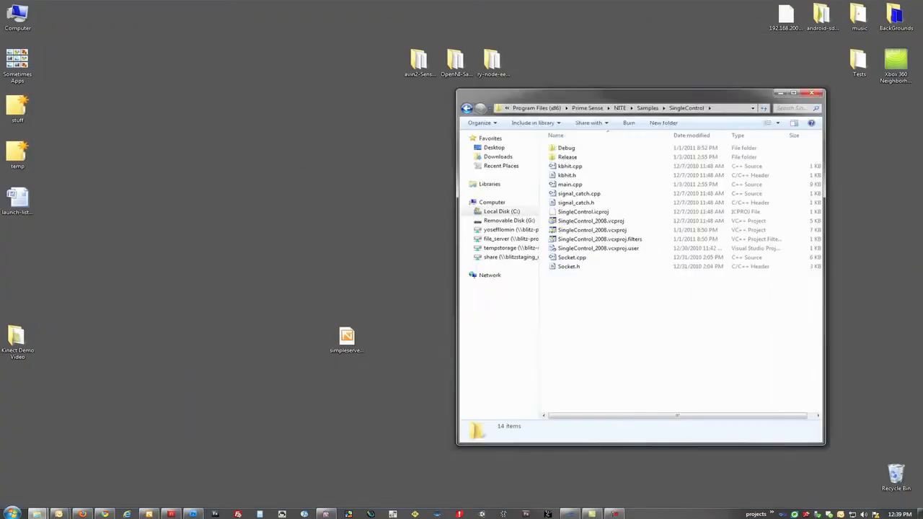
In a new Cygwin shell, run cd node and node simpleserver.js to start the socket server.
{"action": "left_click", "coordinate": [817, 93]}
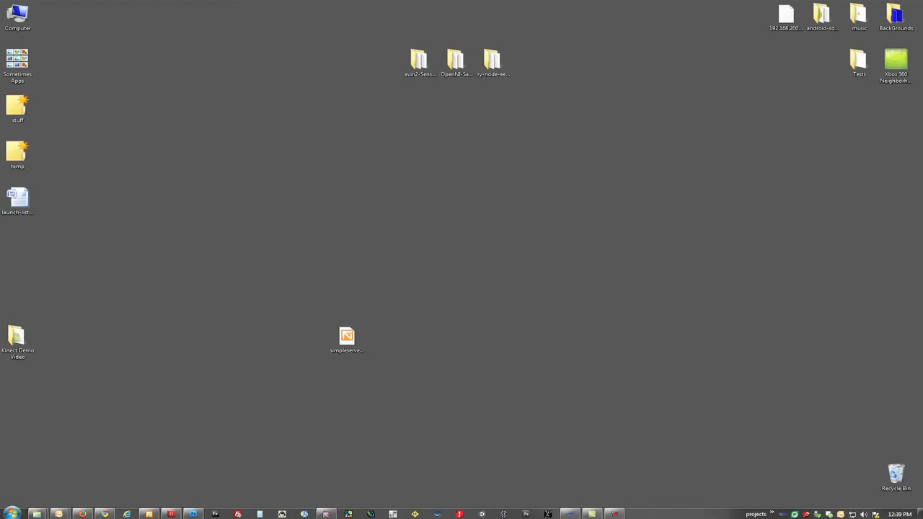
{"action": "left_click", "coordinate": [636, 514]}
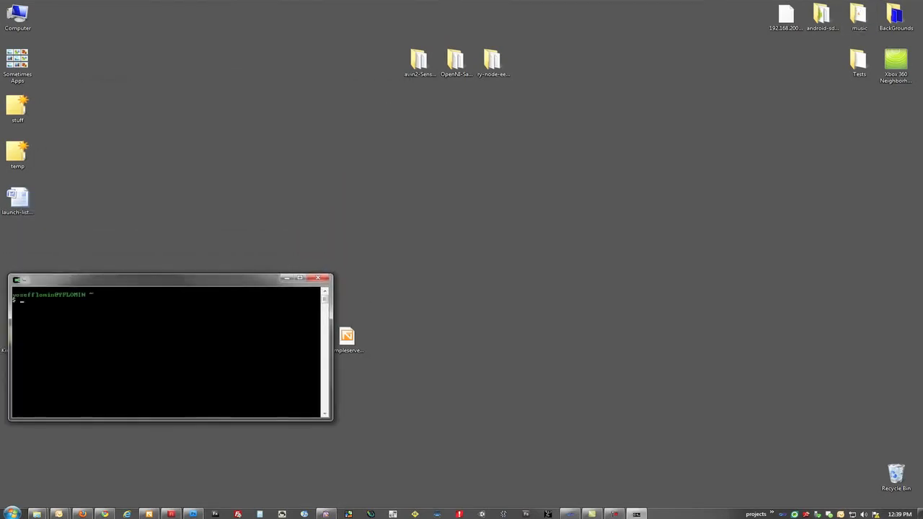
{"action": "type", "text": "cd node"}
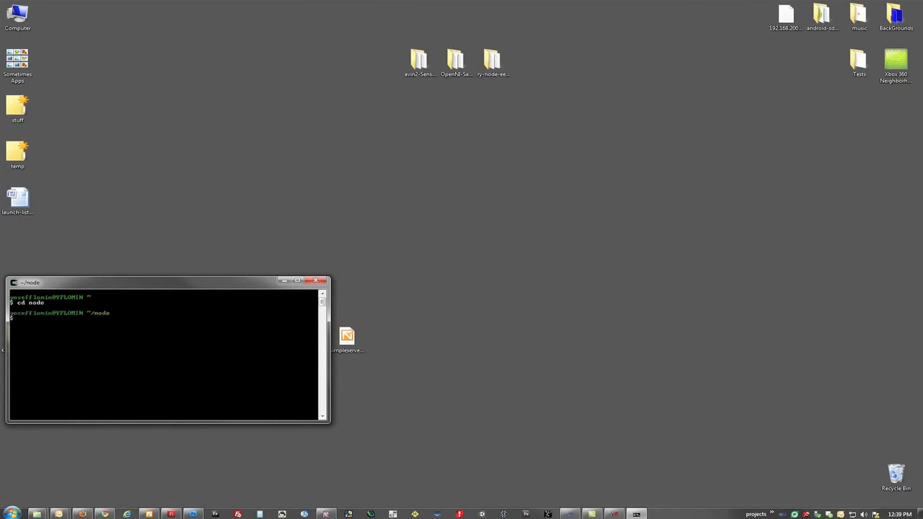
{"action": "type", "text": "node simples"}
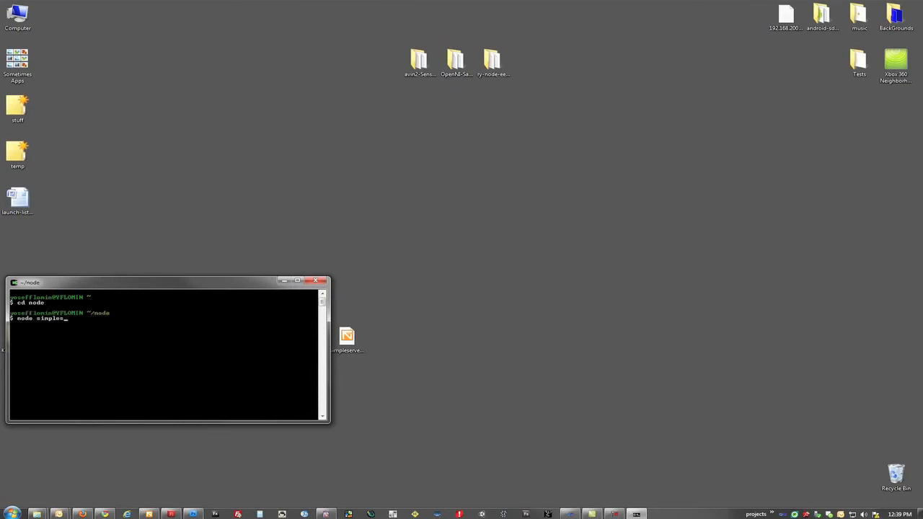
{"action": "type", "text": "erver.js"}
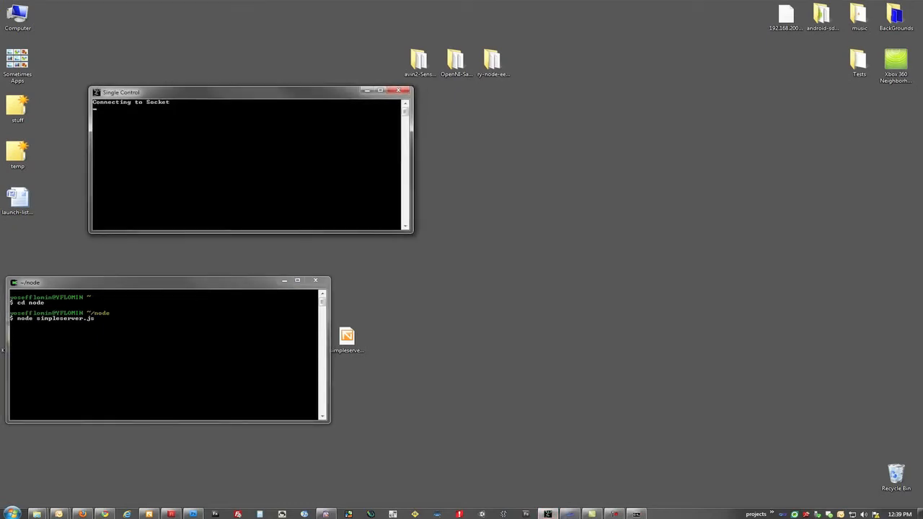
Move the Single Control console to the top left and launch the Kinect Output .swf printing 'this is a test'.
{"action": "left_click_drag", "start_coordinate": [121, 93], "coordinate": [36, 30]}
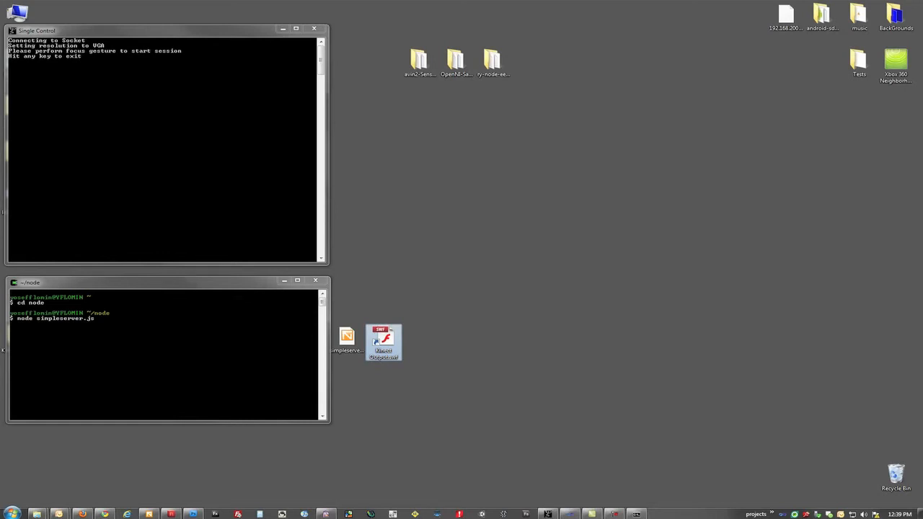
{"action": "double_click", "coordinate": [384, 343]}
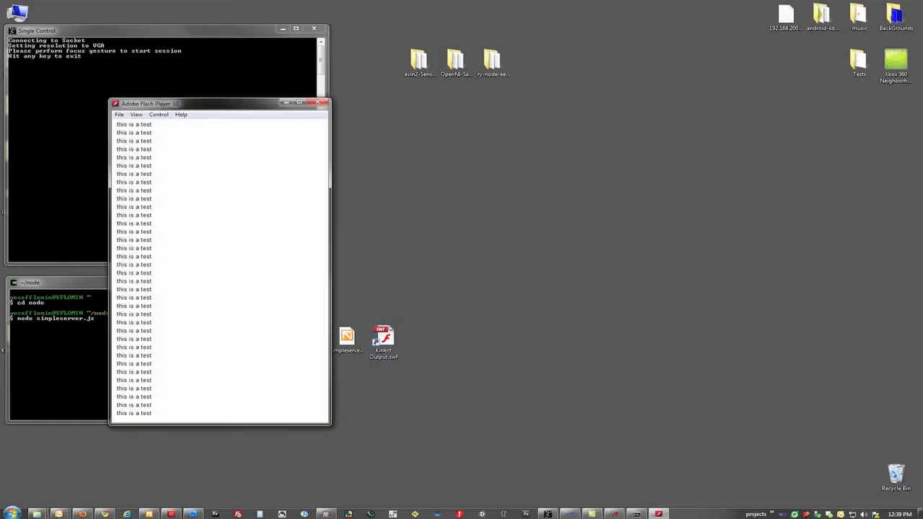